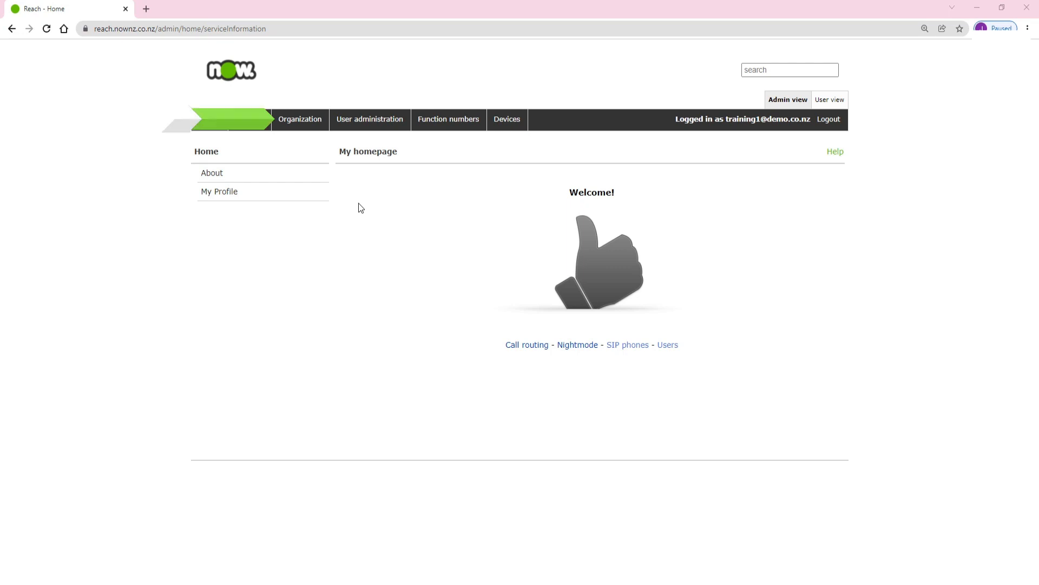
Step: Navigate from the Organization menu to the Voice prompts list
click(300, 119)
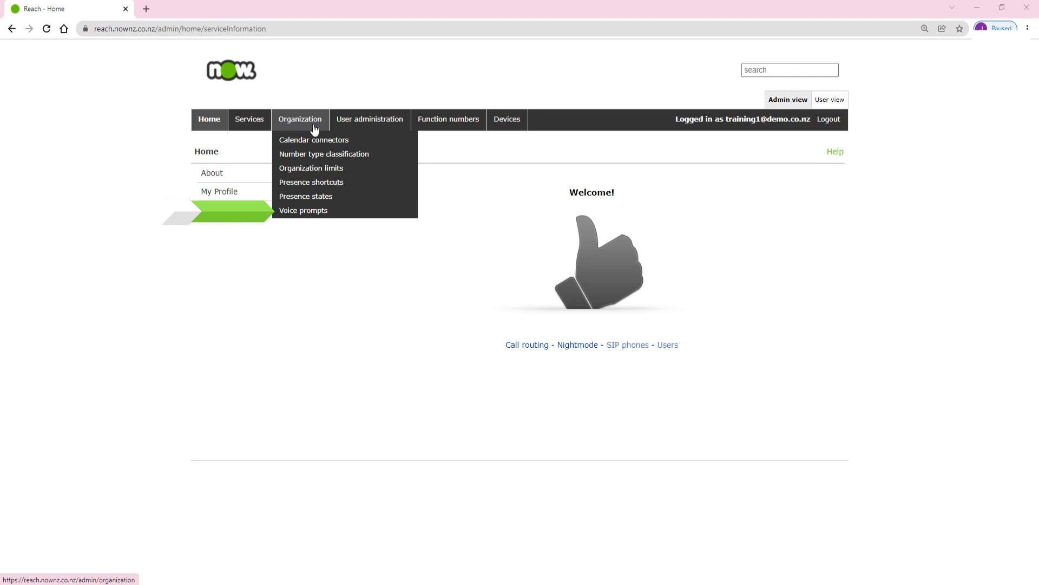
click(303, 210)
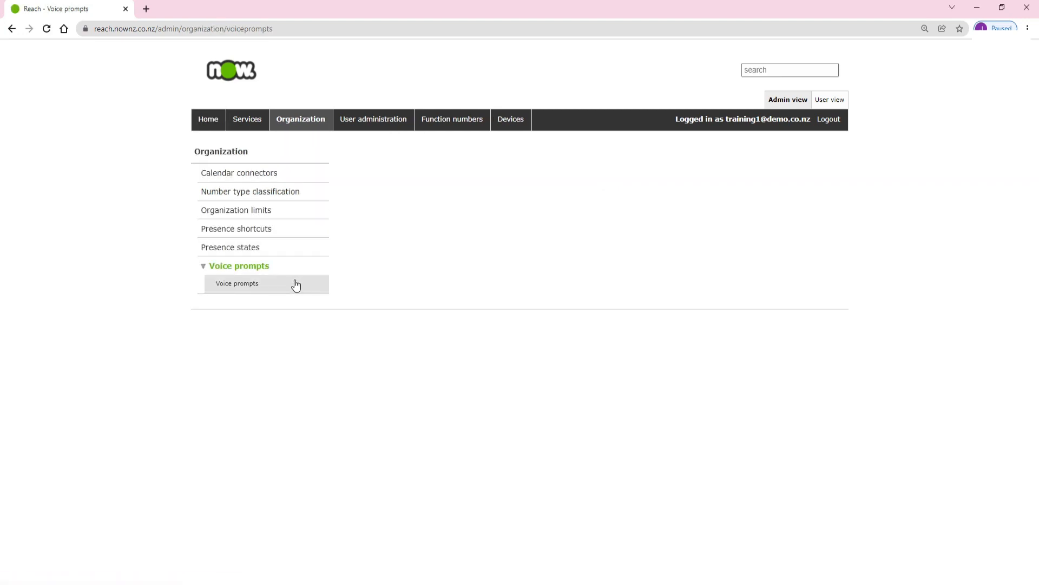
click(236, 284)
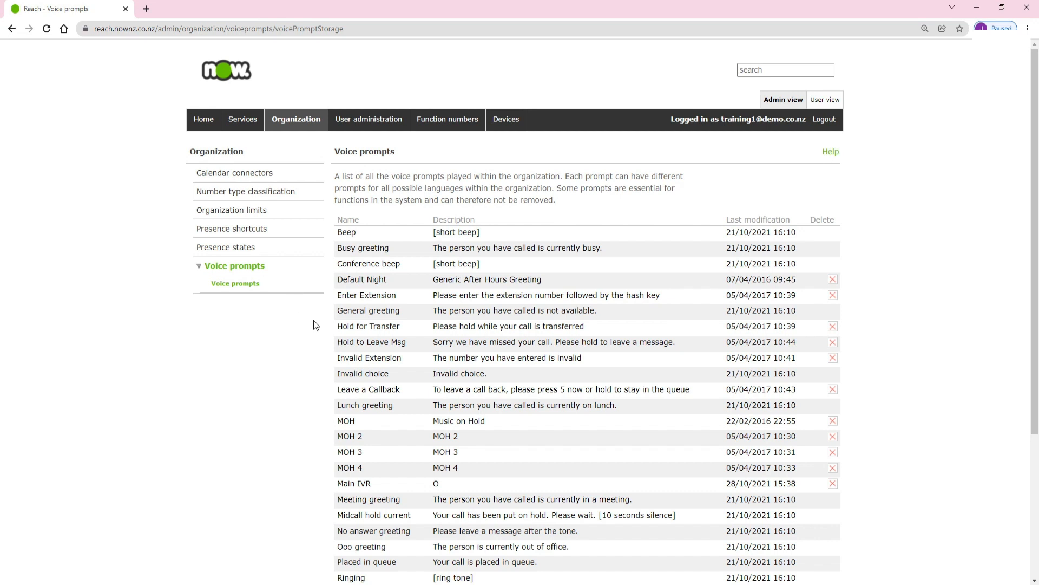
Step: Expand the 'Hold to Leave Msg' prompt row to reveal its description and prompt ID
click(371, 342)
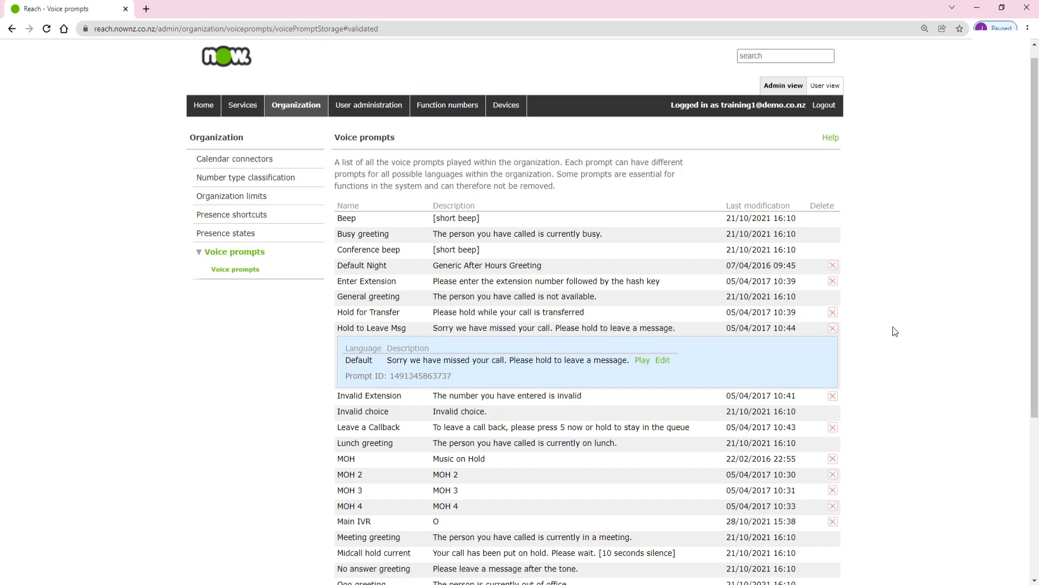
scroll(down, 3)
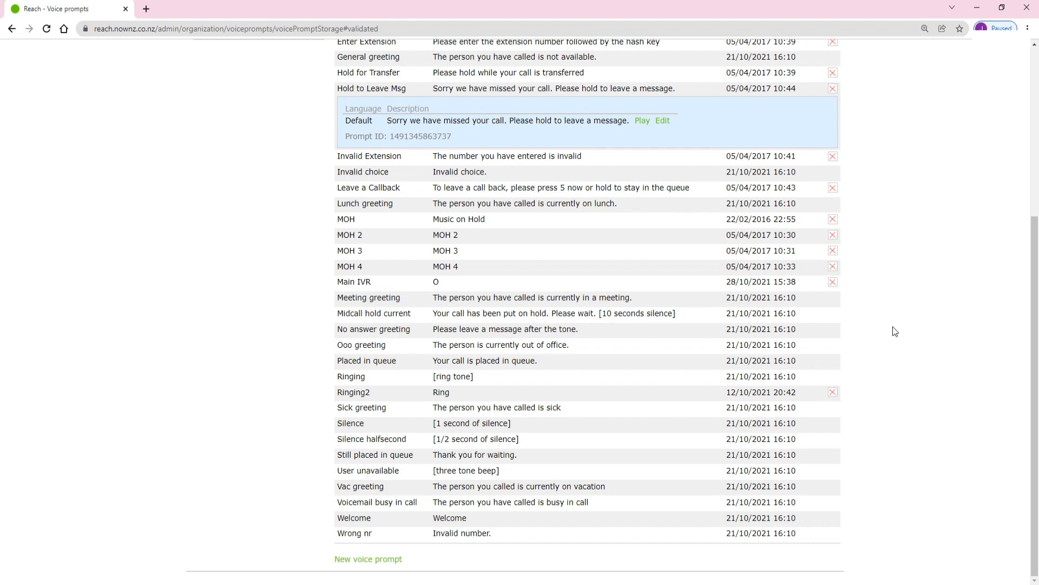
Step: Create a new voice prompt named 'Sales VM', described 'Sales Voicemail', choosing file import for audio
click(368, 559)
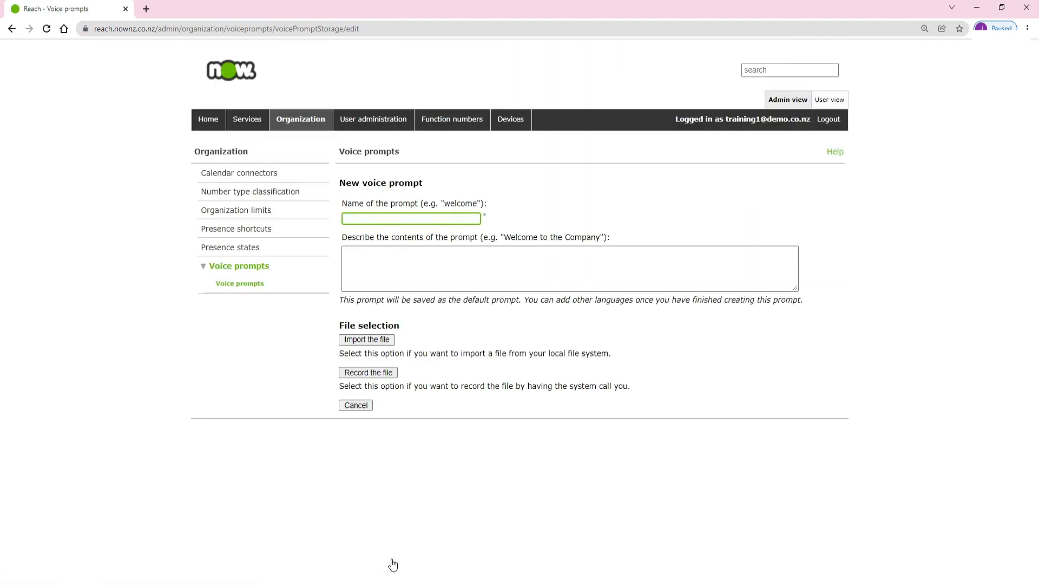
click(411, 218)
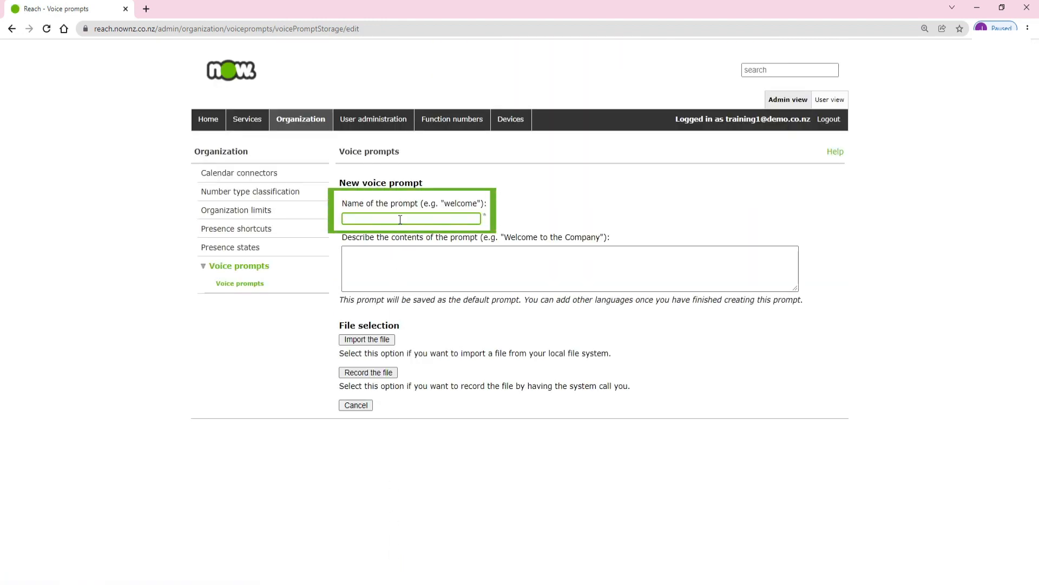
text(Sales VM)
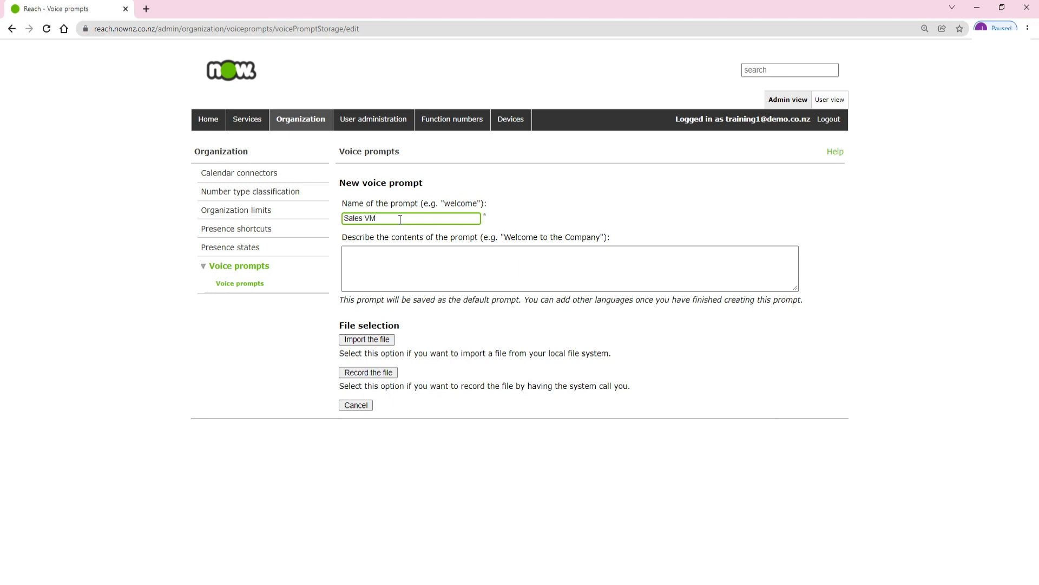
text(Sales Voicemail)
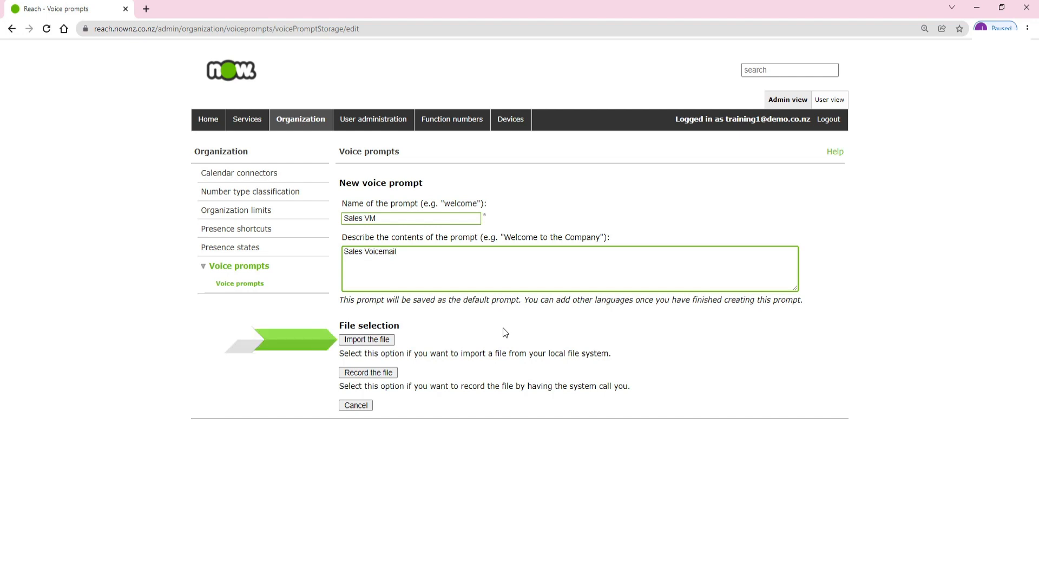
click(366, 339)
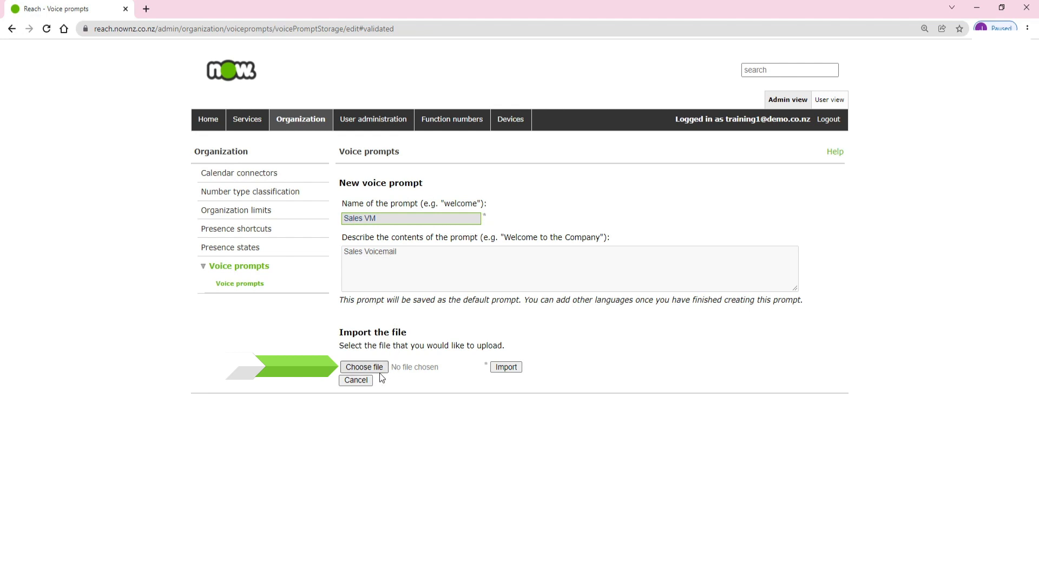
Step: Pick the Sales Voicemail file from Downloads, then cancel the import section
click(364, 366)
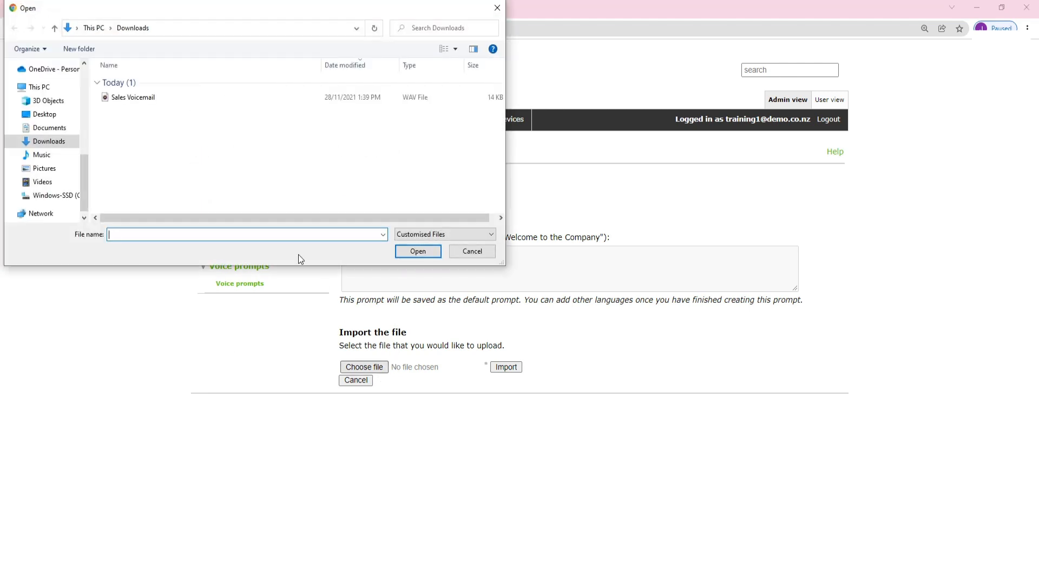
click(133, 98)
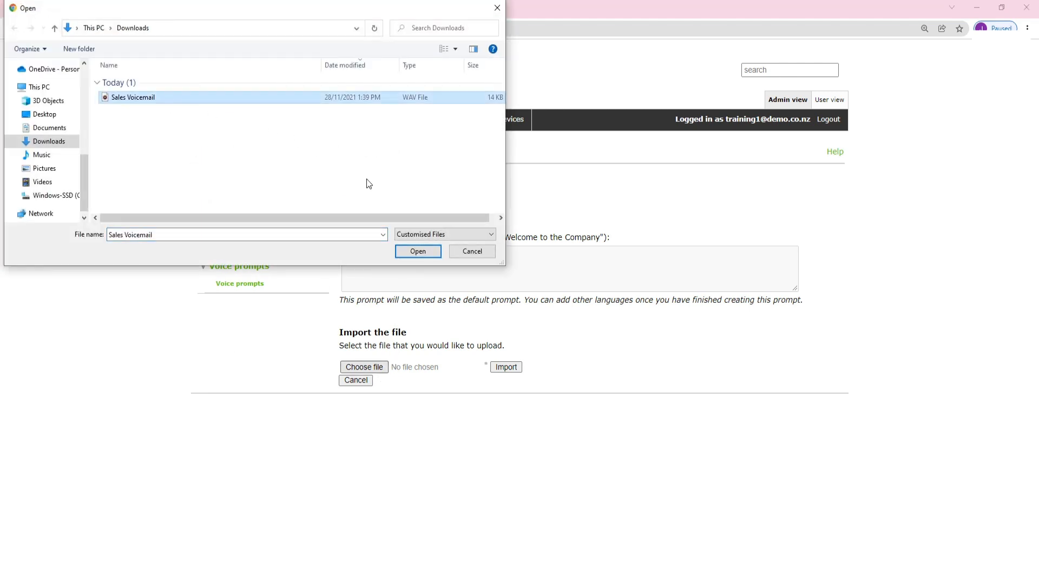
click(418, 251)
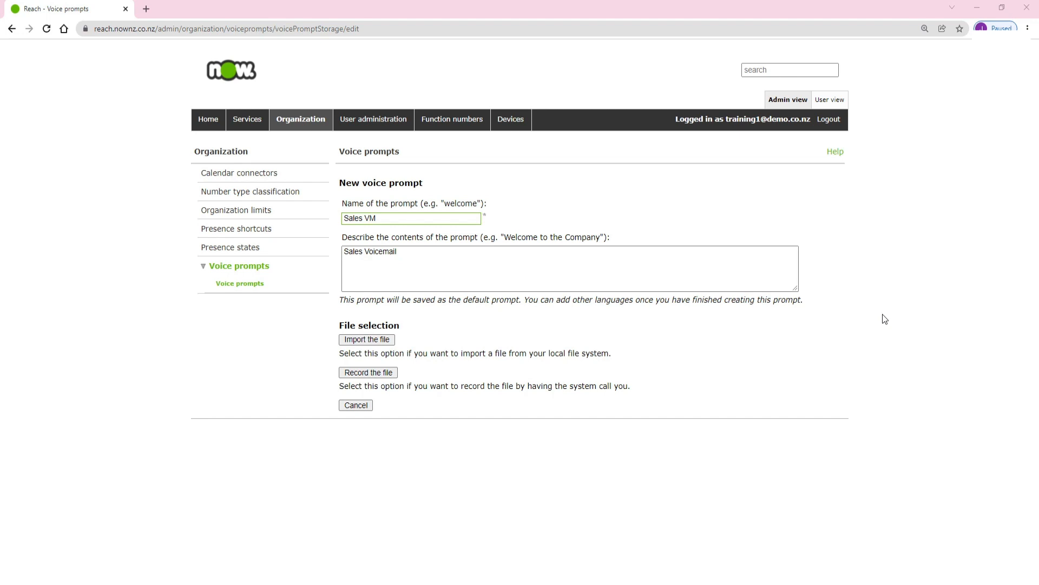
mouse_move(860, 326)
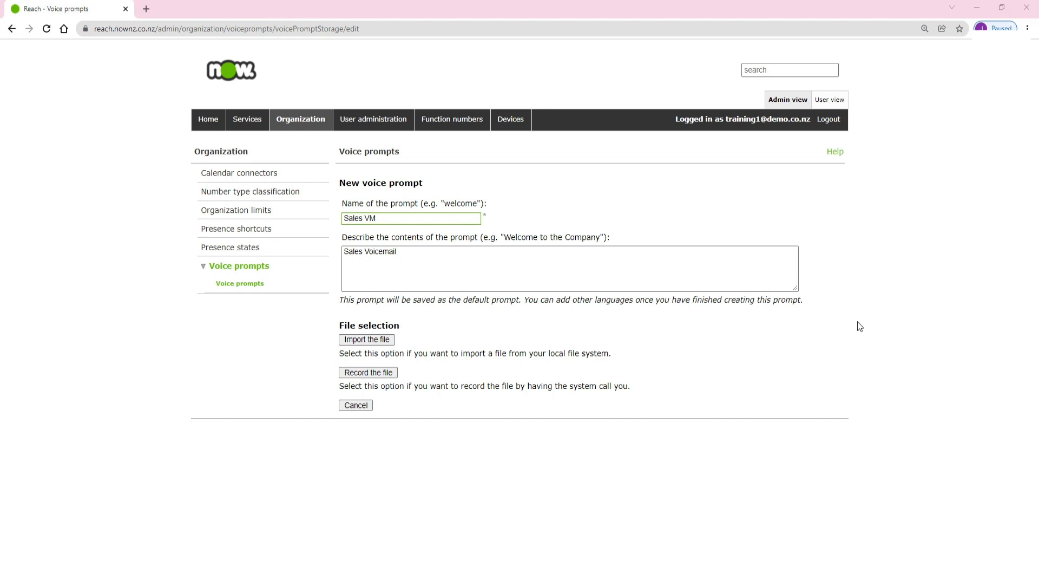
Step: Record the prompt by call: enter 2000, pick a user's number, and initialize the call
click(368, 372)
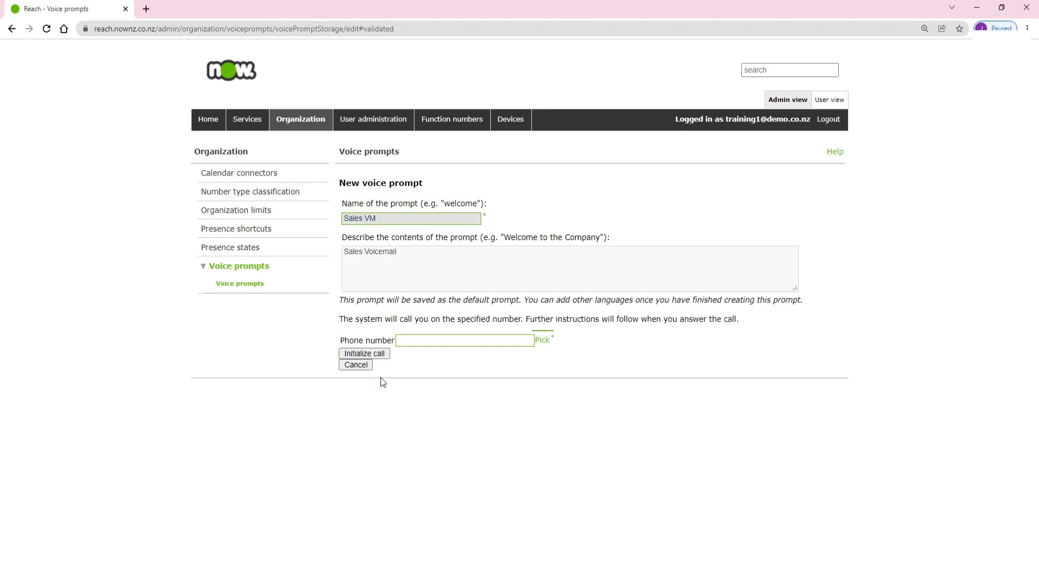
click(463, 340)
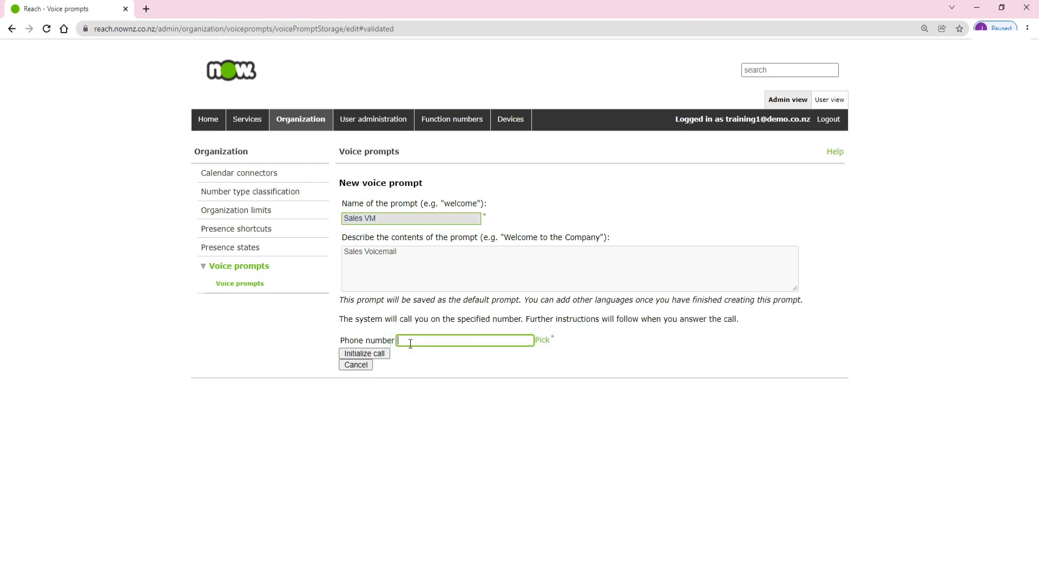
text(2000)
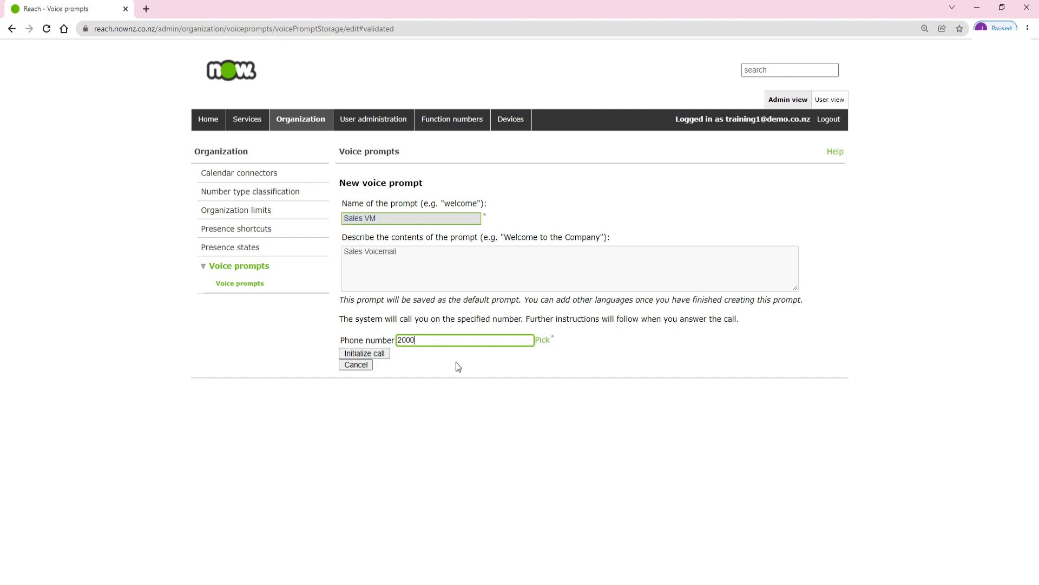
mouse_move(541, 348)
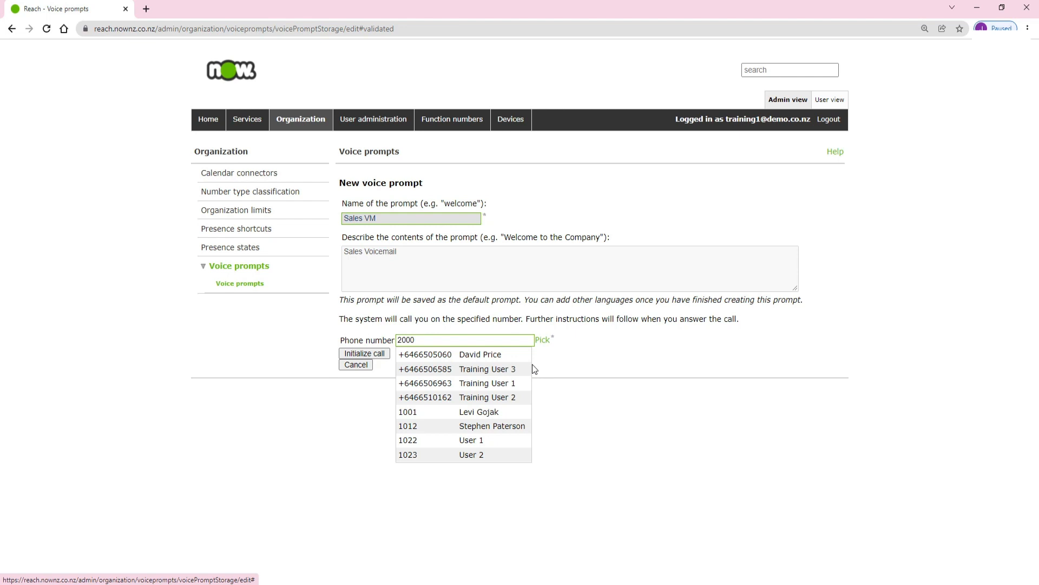
click(454, 383)
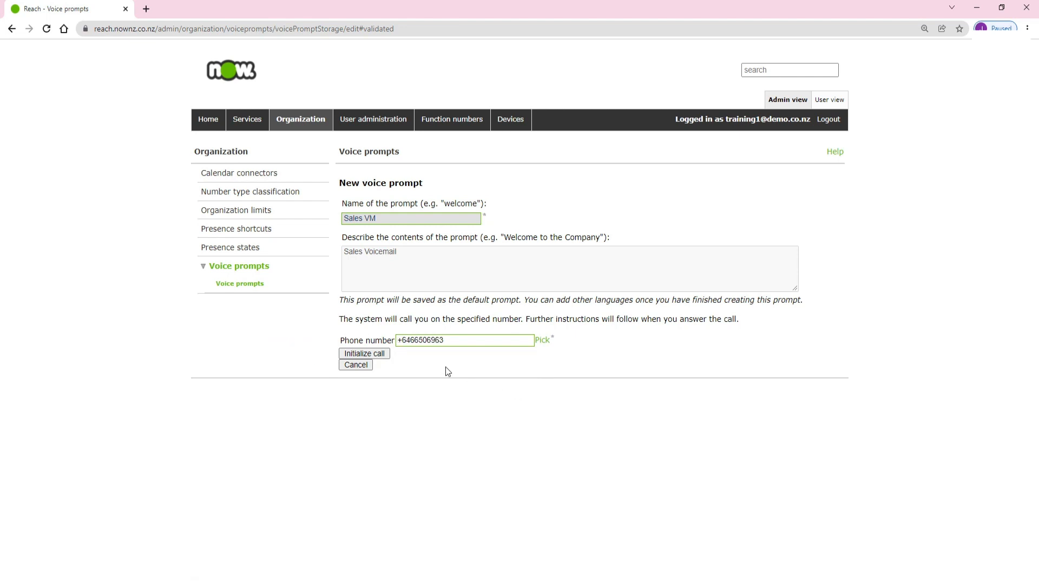
click(363, 353)
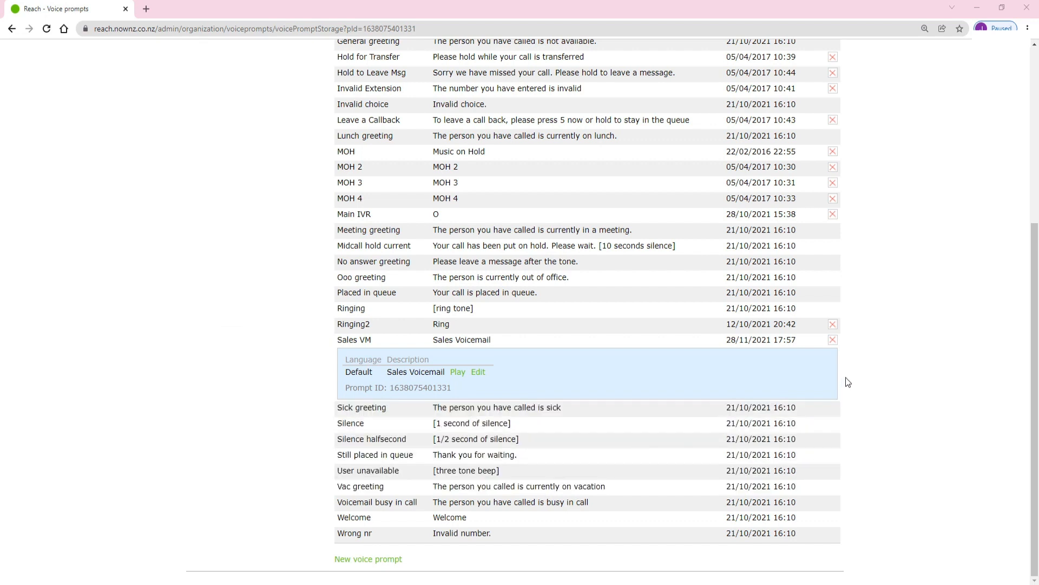
mouse_move(858, 369)
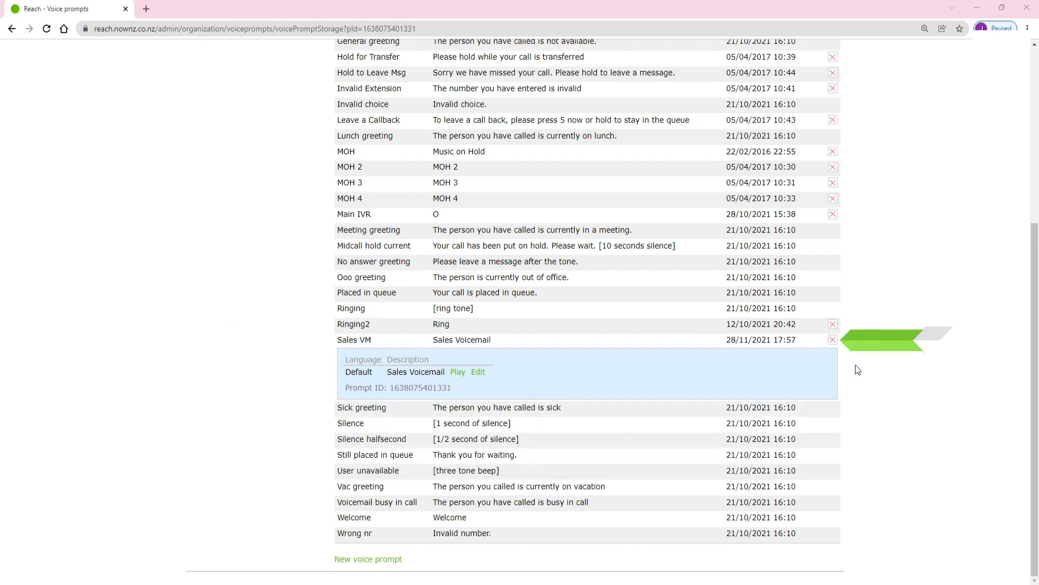
Step: Request deletion of the 'Sales VM' prompt via its red X
click(832, 339)
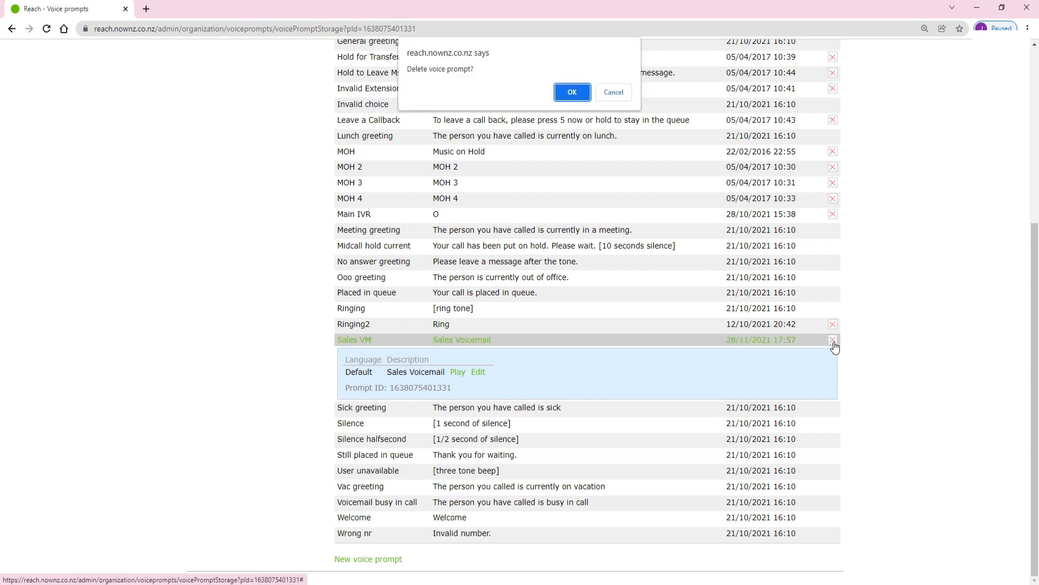